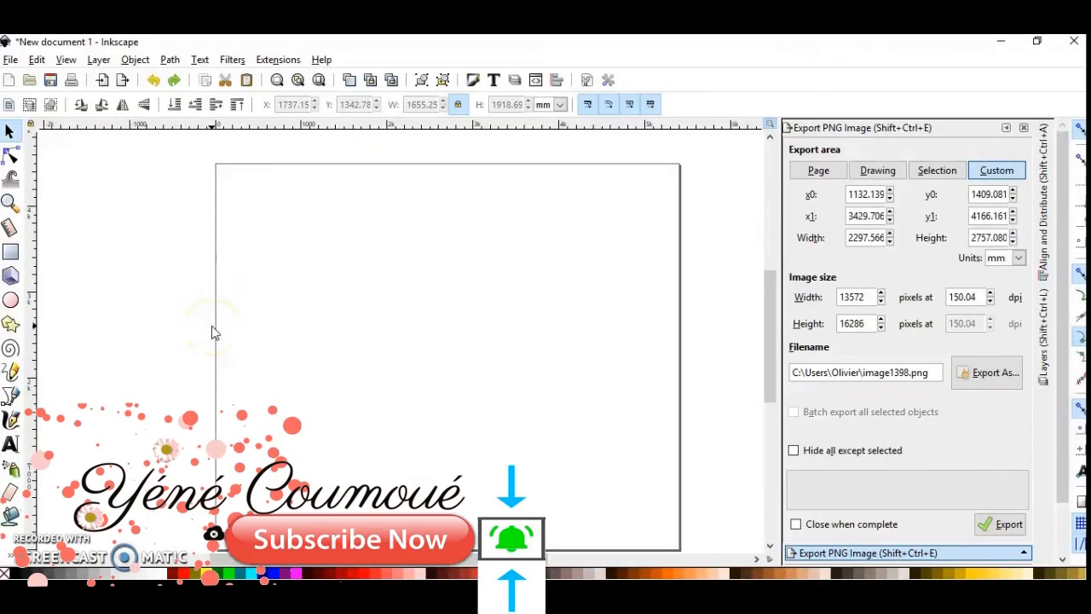
Import the PNG portrait, lock width/height scaling and enlarge the image on the page
left_click(11, 58)
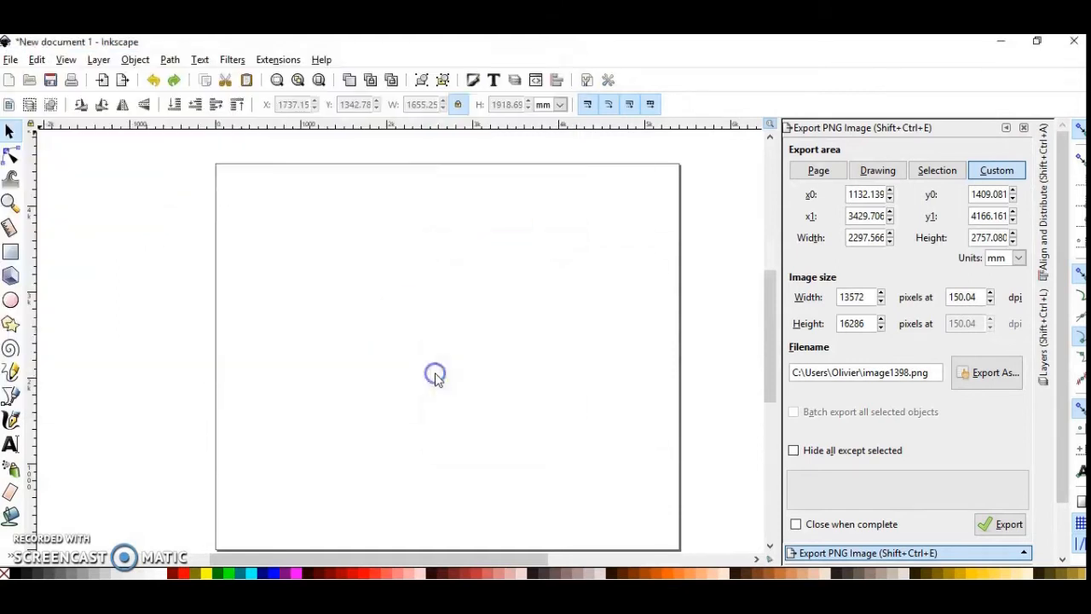
mouse_move(610, 409)
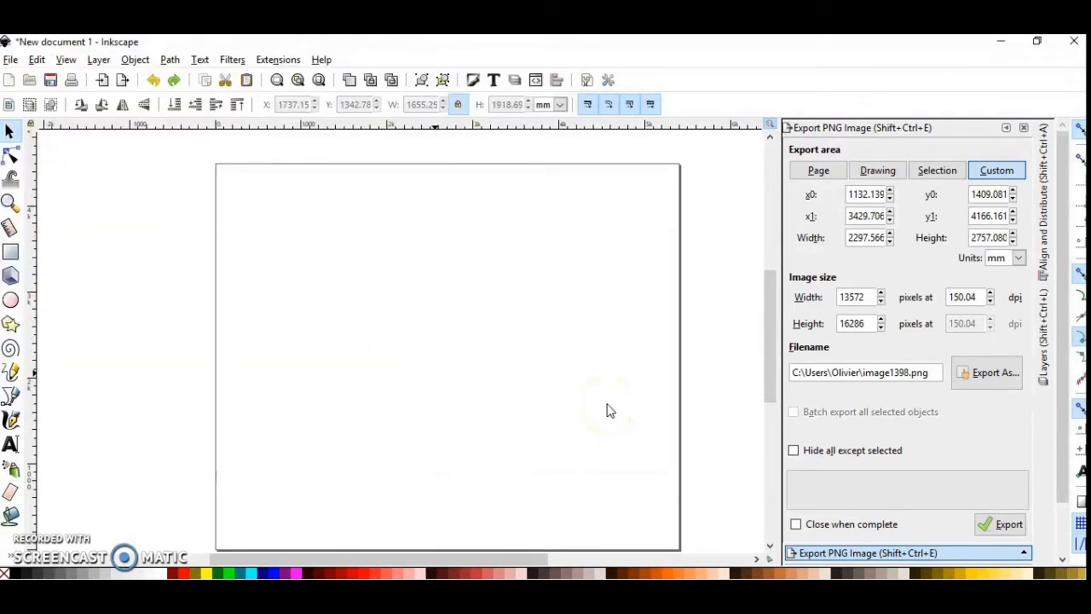
left_click(607, 401)
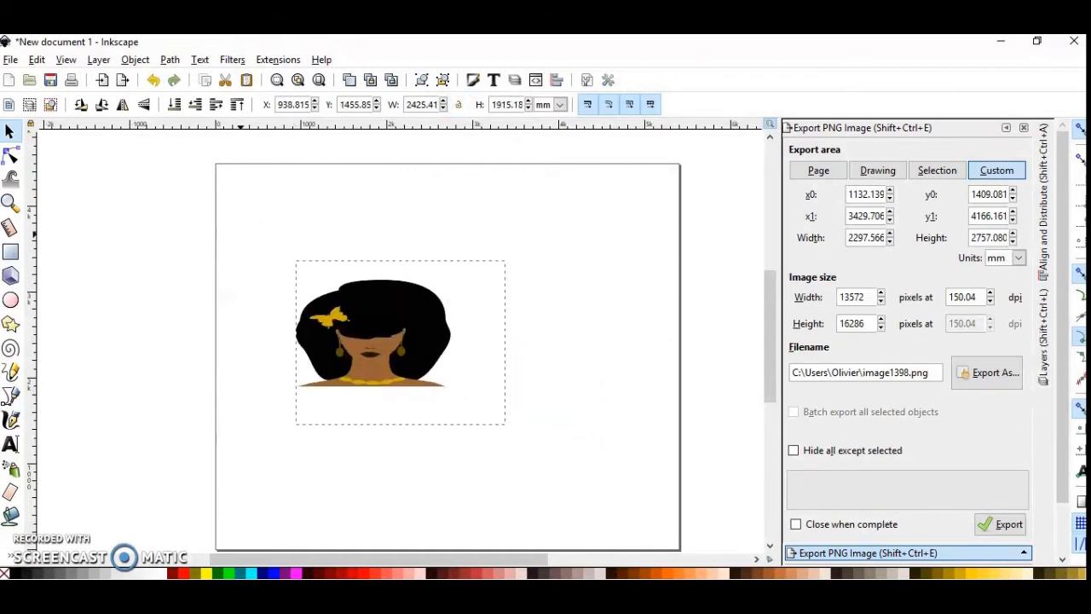
left_click(459, 104)
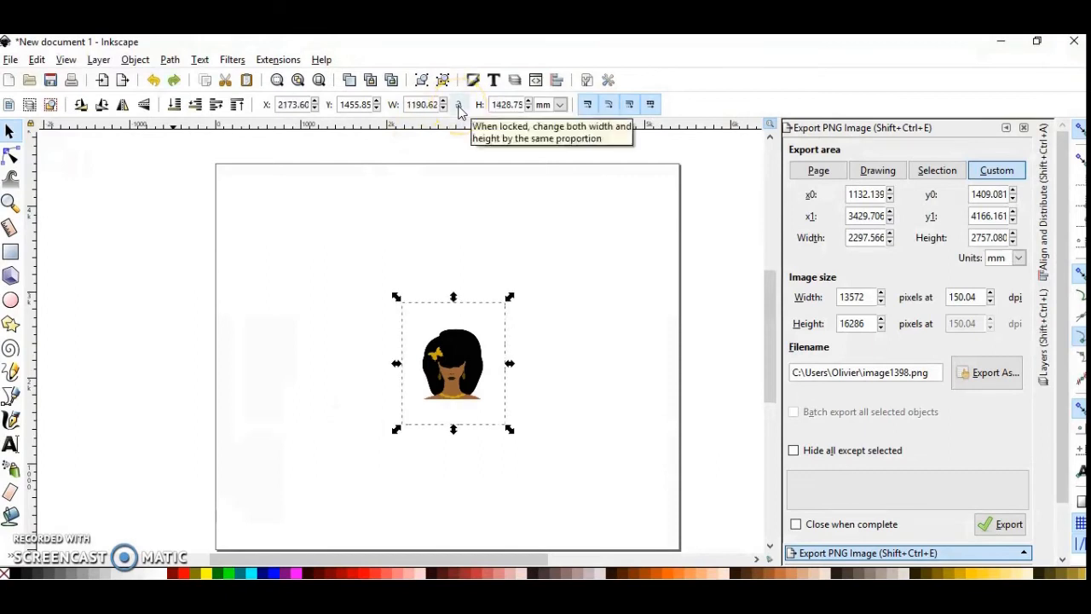
left_click(458, 103)
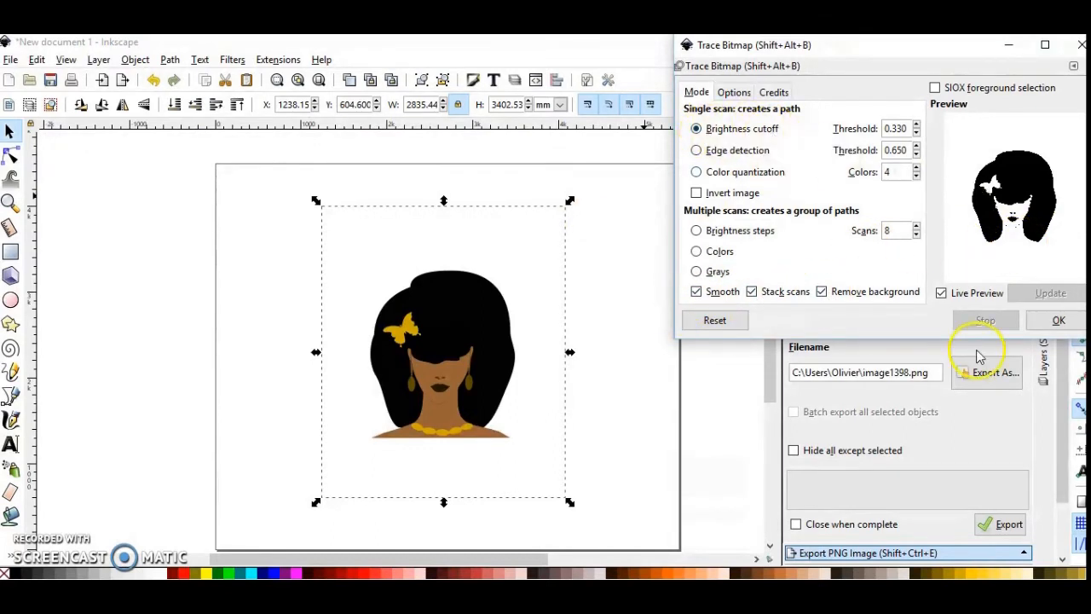
mouse_move(1057, 321)
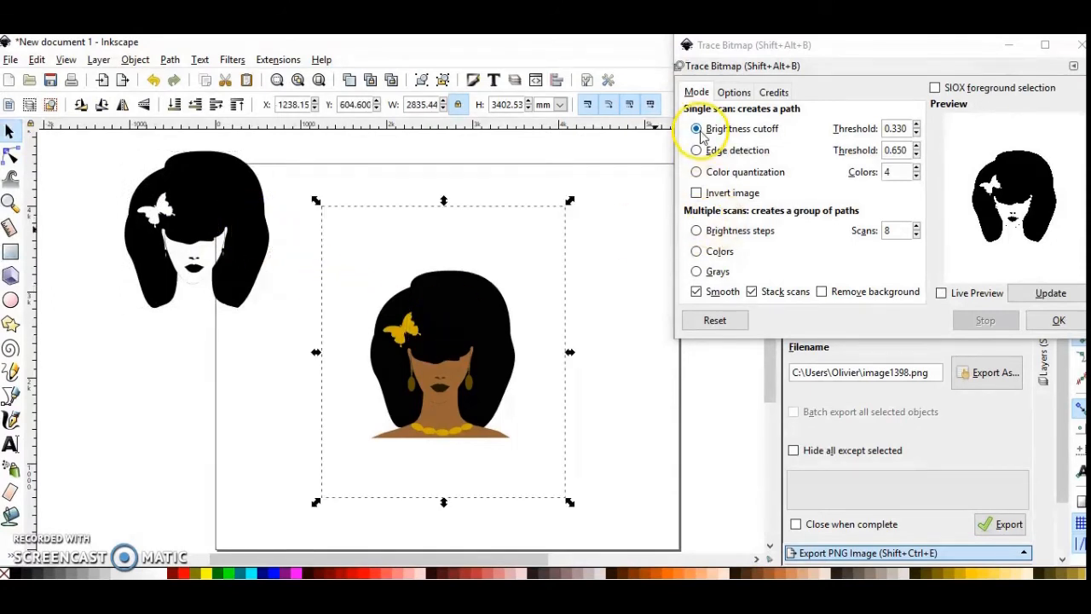
Switch the Trace Bitmap scanning mode to the multi-colour Colors option
left_click(696, 251)
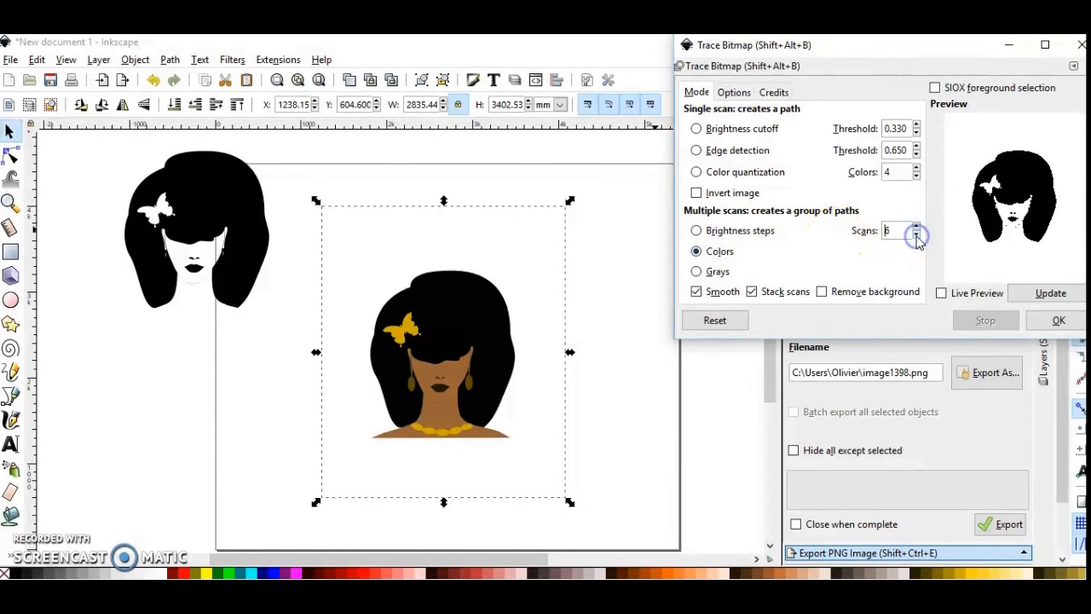
Trace with 6 colour scans and Remove background, then reselect the original and the Scans value
left_click(917, 225)
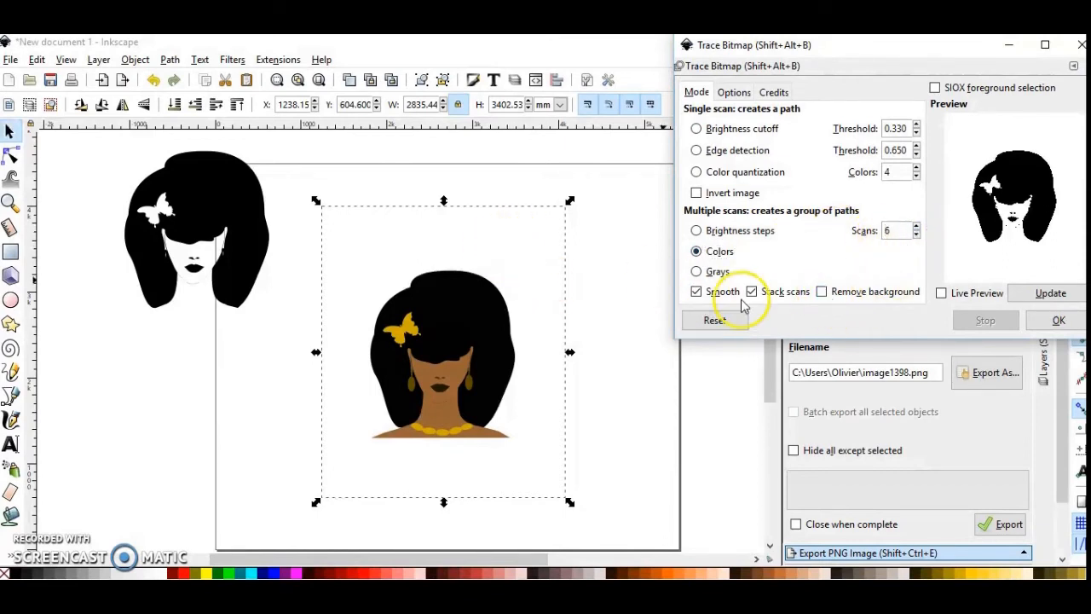
left_click(821, 290)
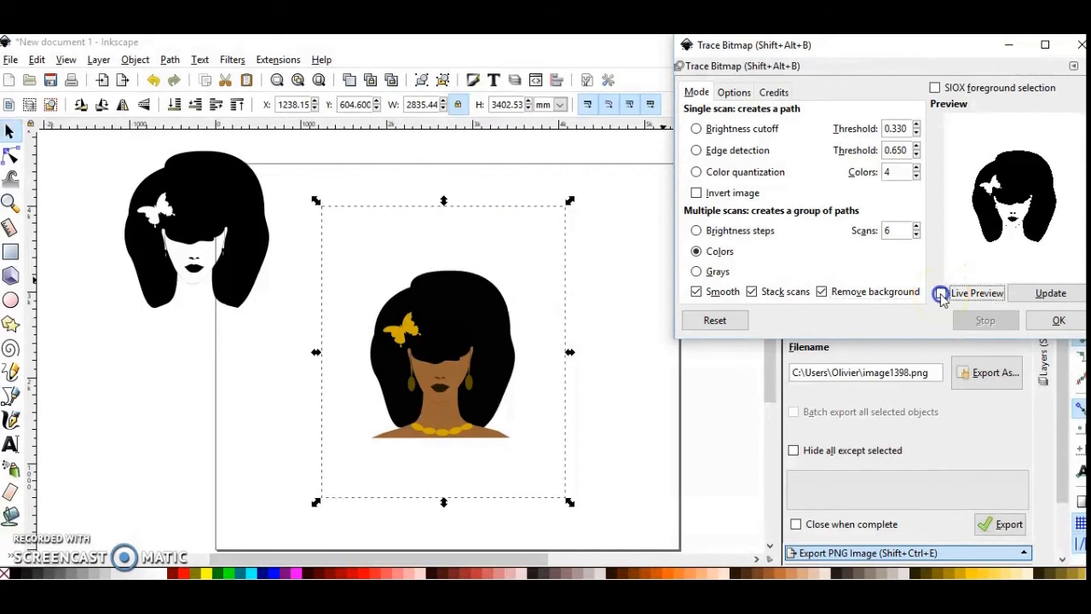
left_click(941, 293)
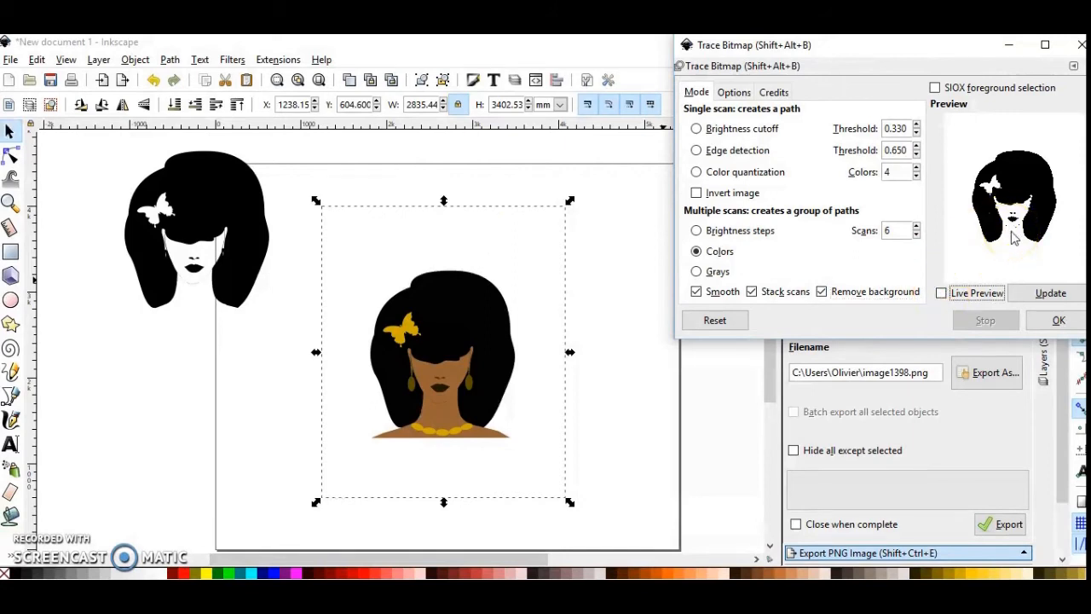
left_click(941, 294)
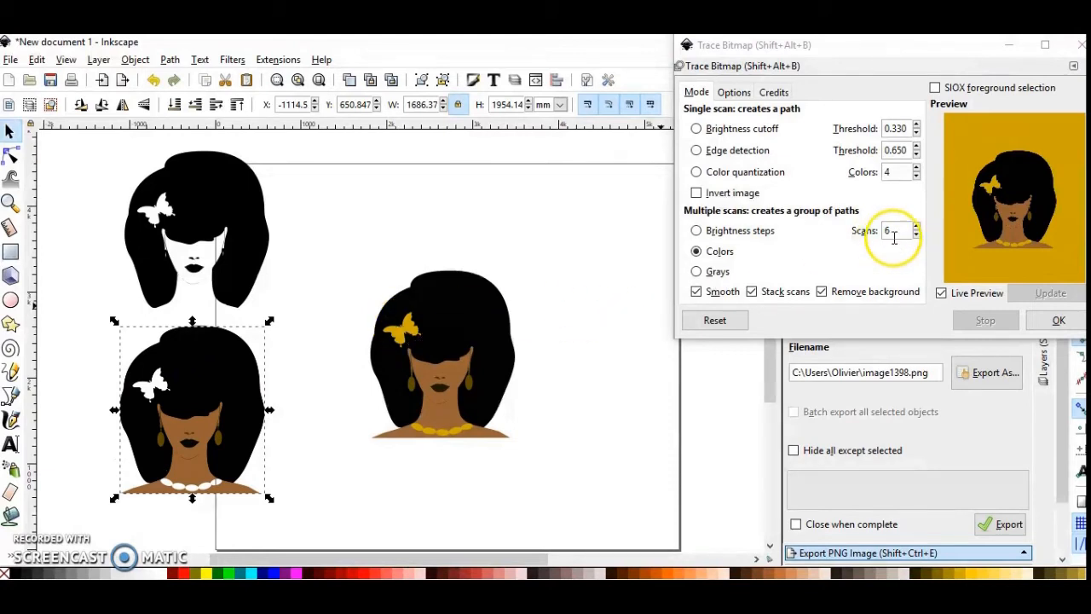
left_click(441, 353)
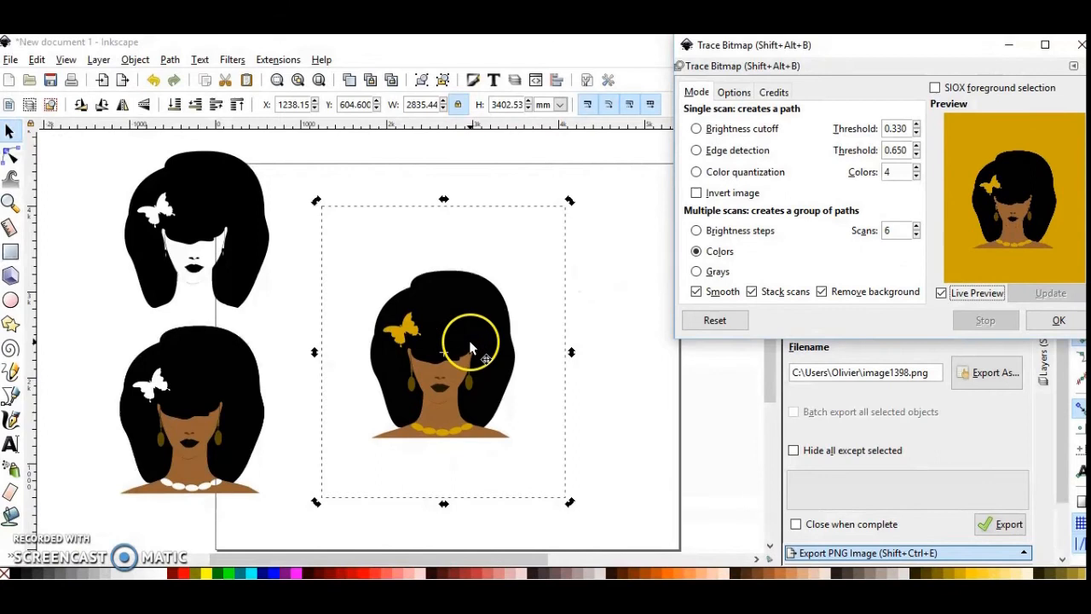
triple_click(893, 230)
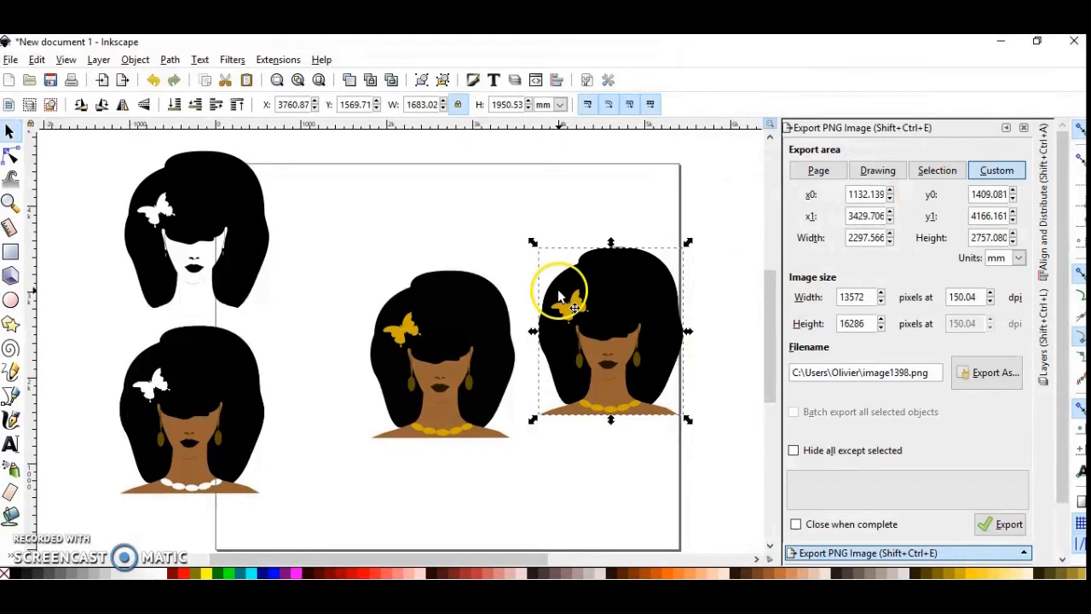
mouse_move(14, 157)
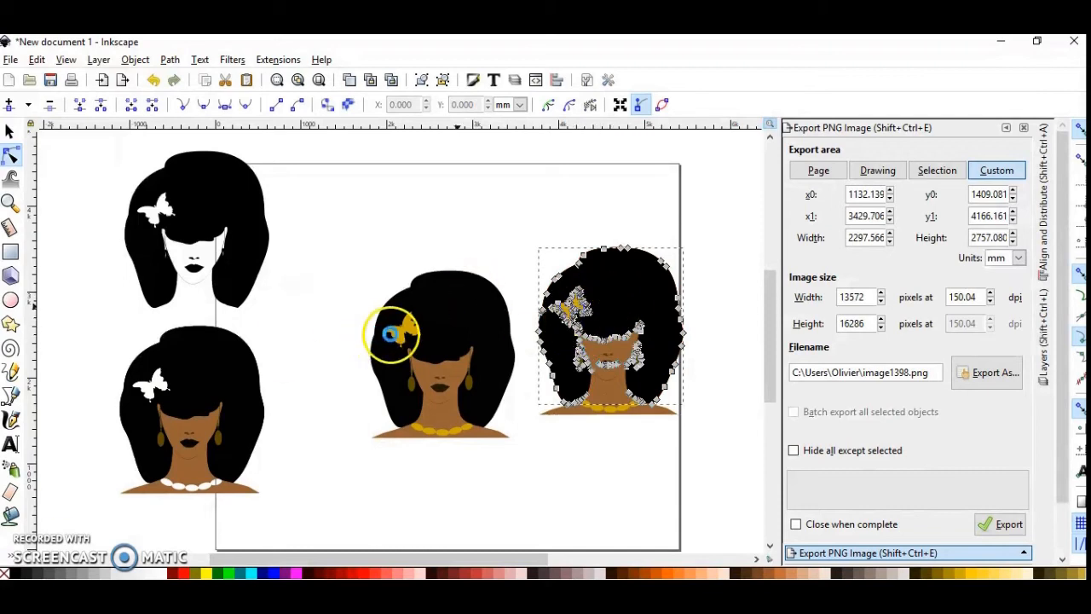
Trace the original portrait again and select the new right-hand colour trace's paths
left_click(440, 350)
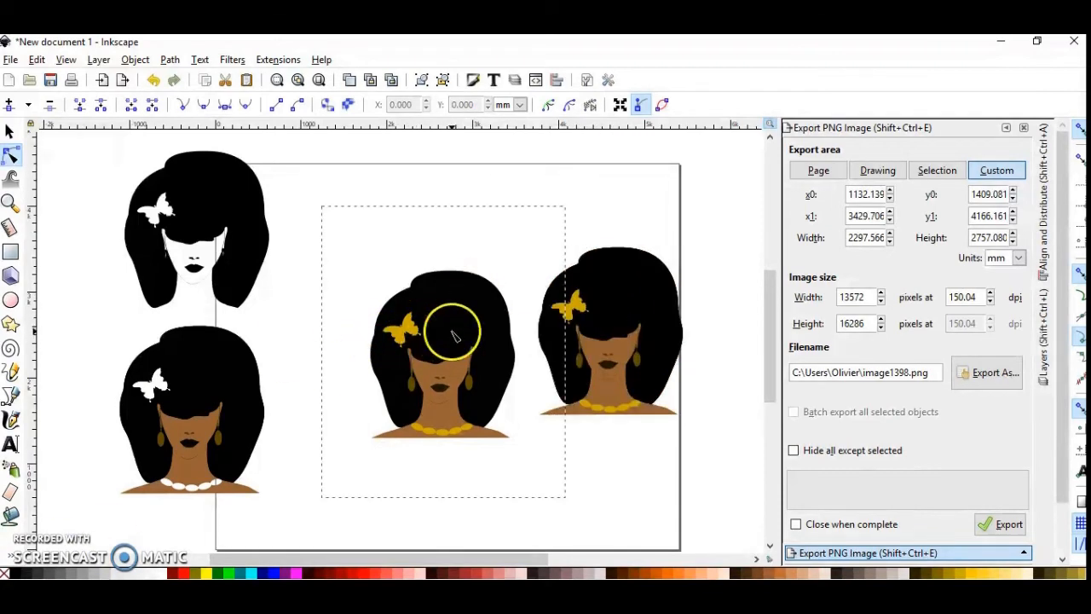
mouse_move(372, 299)
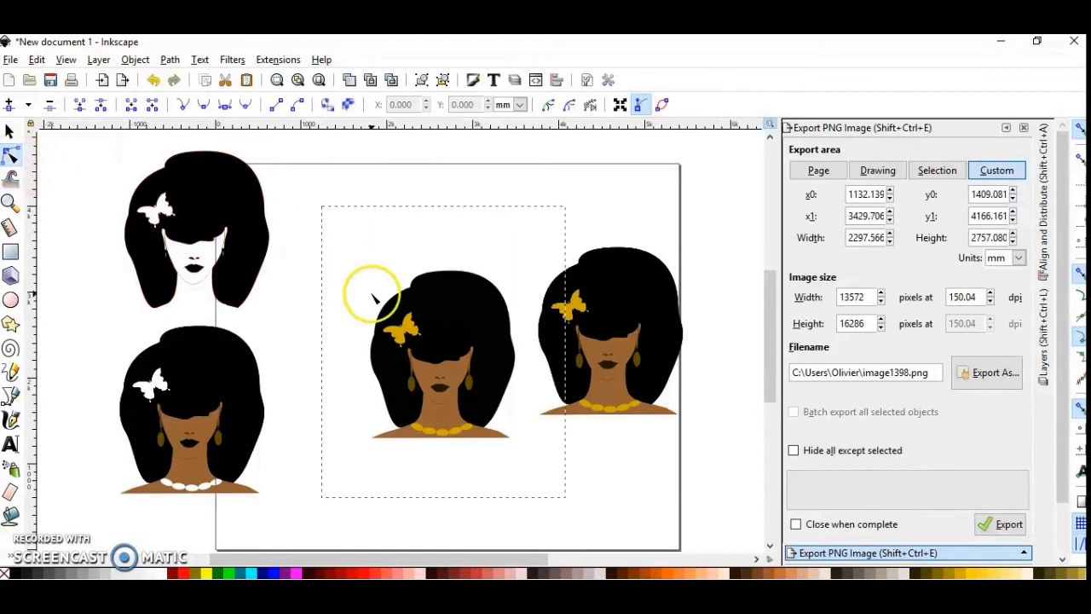
mouse_move(408, 320)
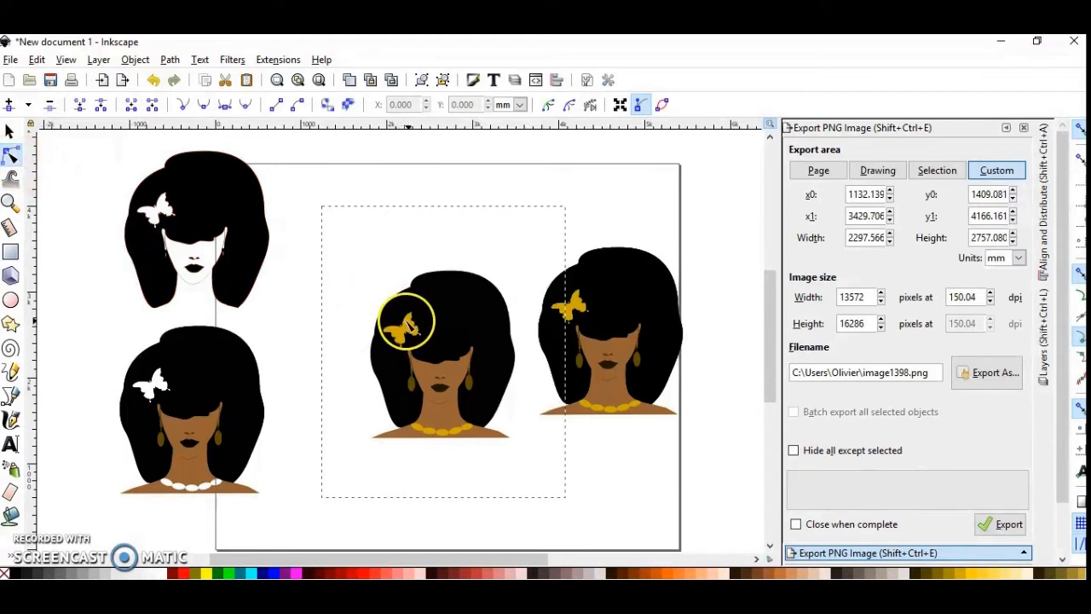
left_click(611, 327)
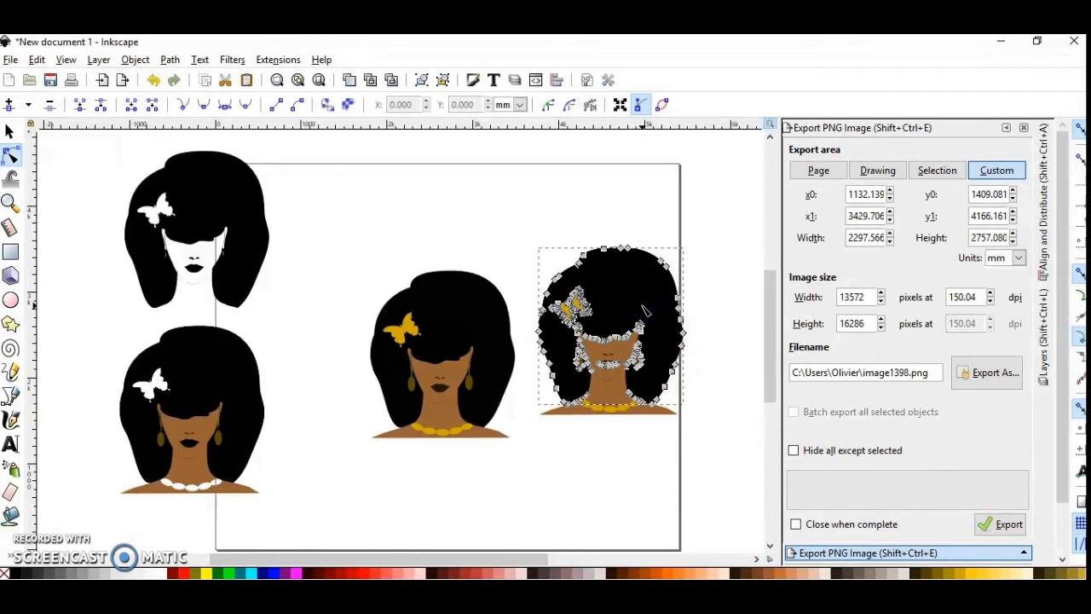
mouse_move(632, 308)
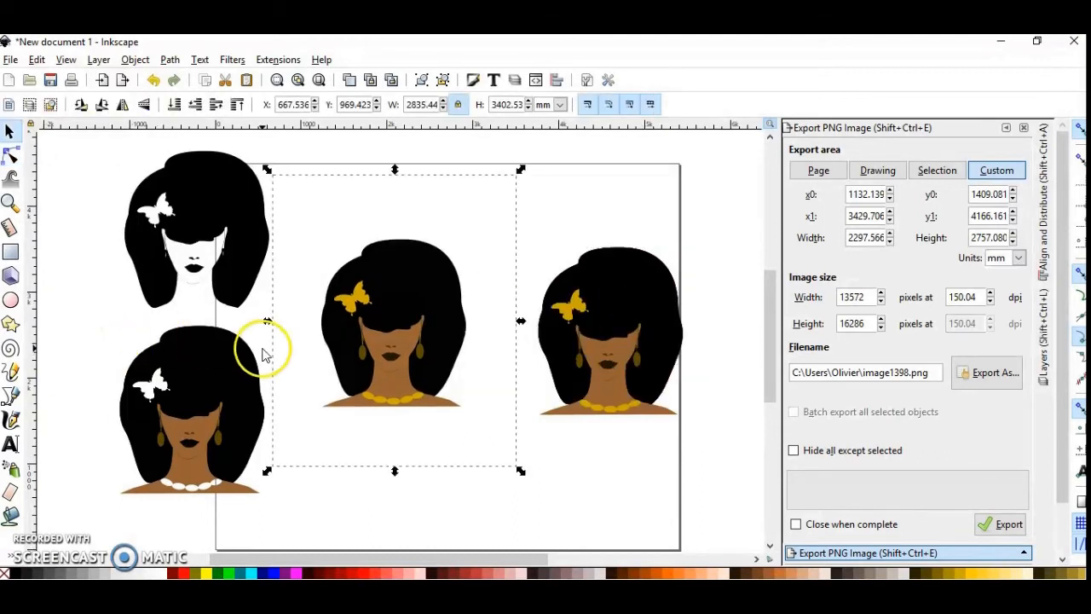
mouse_move(409, 321)
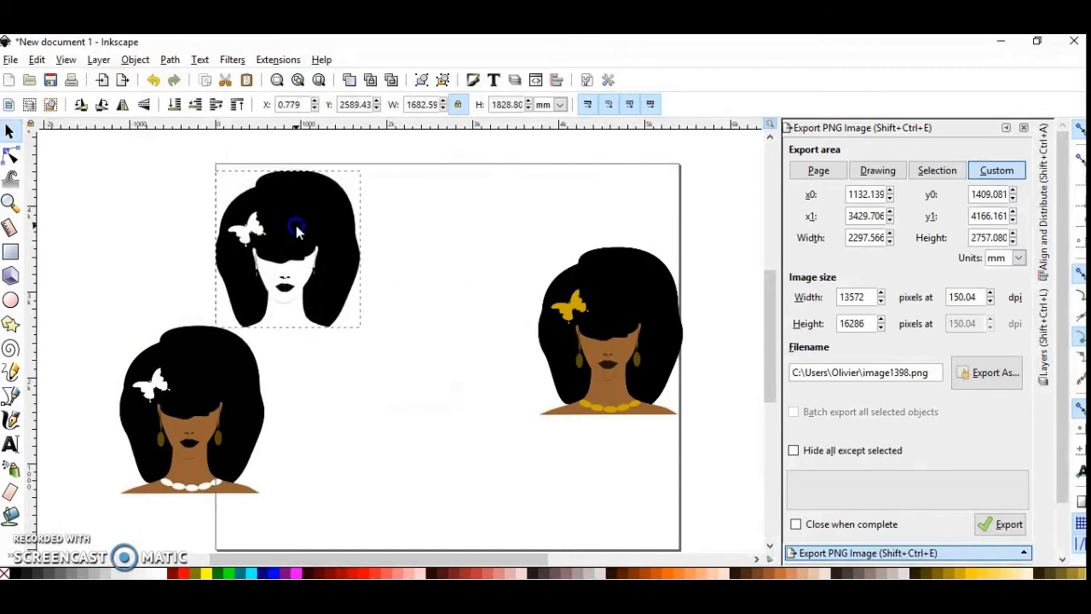
Move the black-and-white trace into place and select the bottom colour-traced portrait
left_click_drag(297, 230, 629, 297)
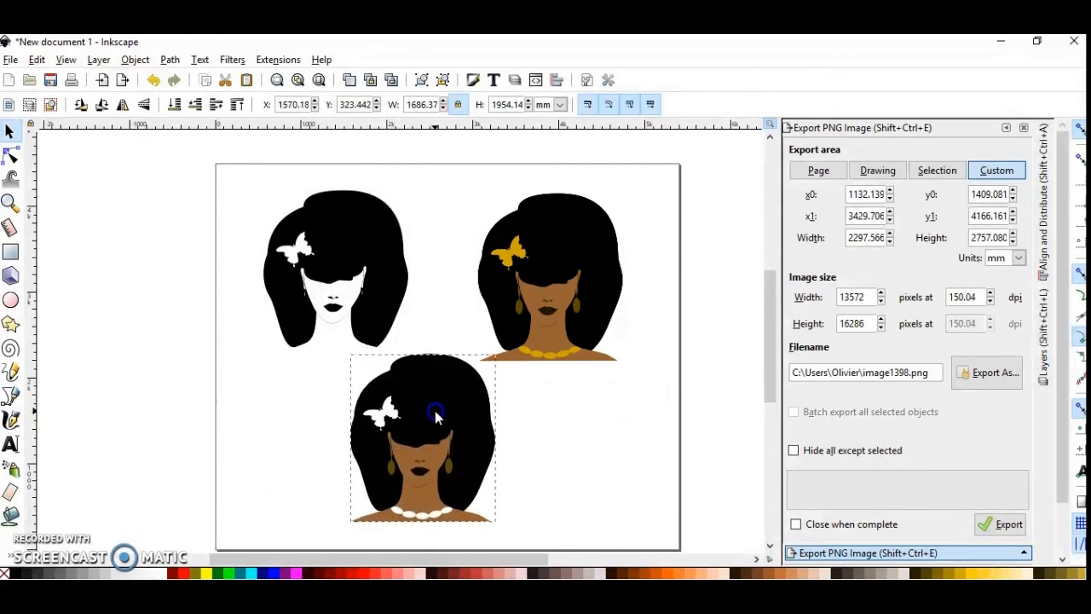
left_click(436, 414)
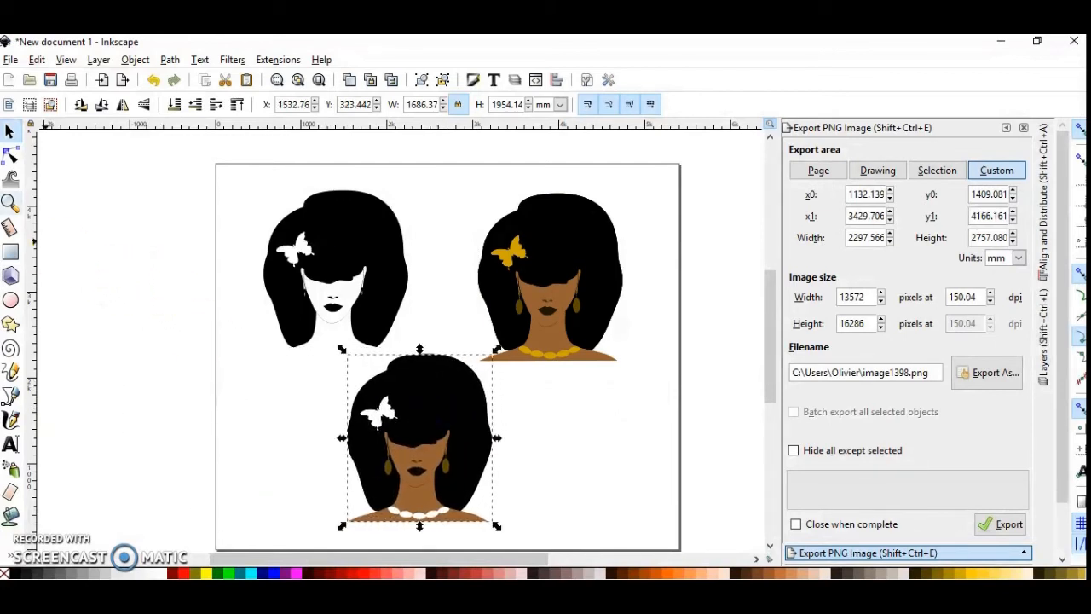
left_click(11, 157)
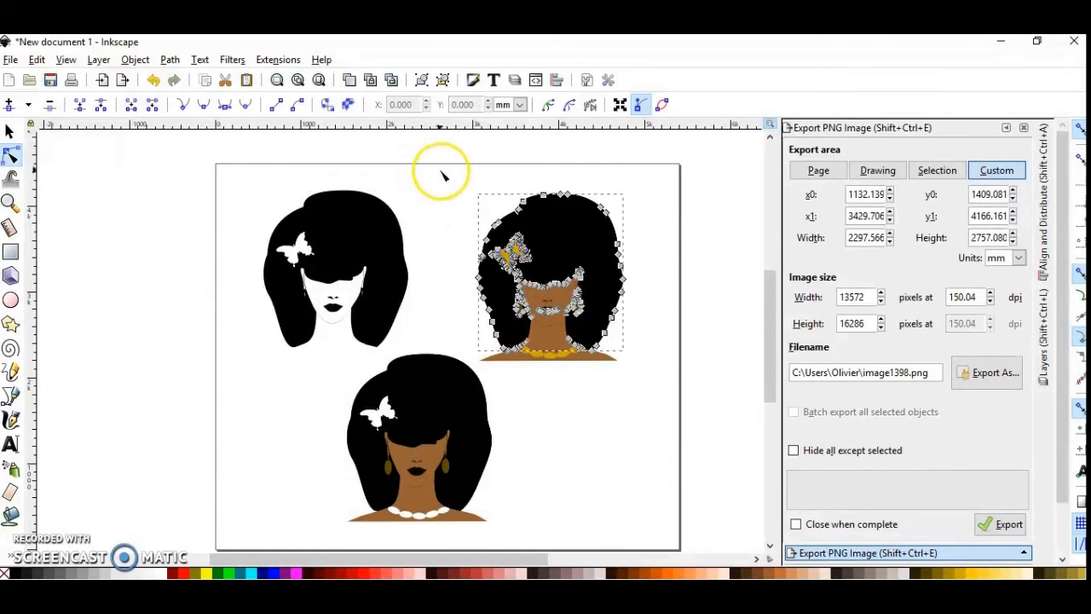
Ungroup the colour trace and drag its black, brown and olive layers apart beside the page
left_click_drag(440, 157, 685, 389)
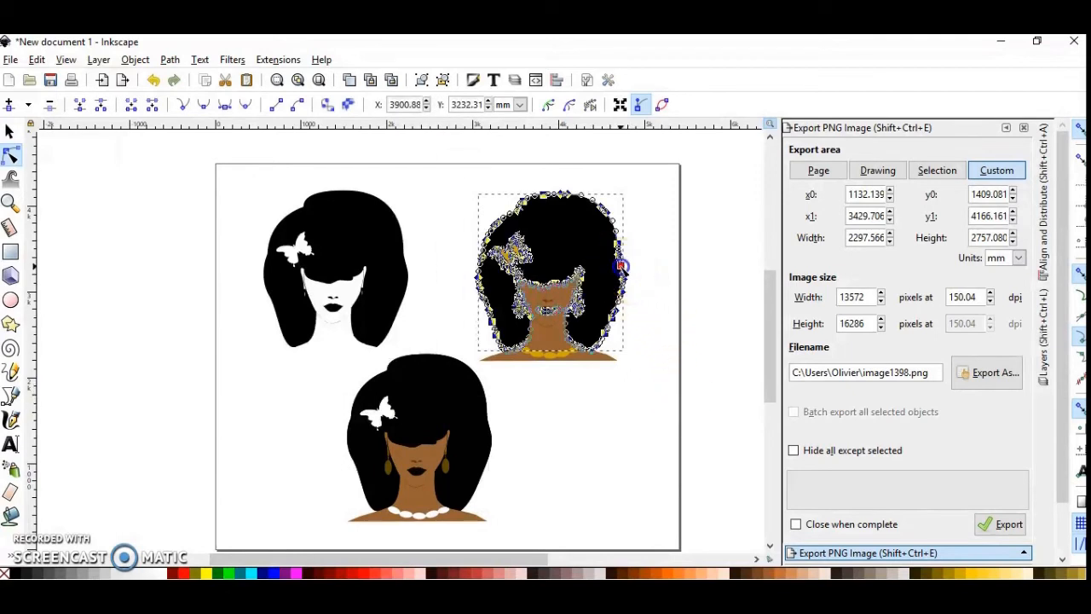
left_click_drag(553, 272, 668, 287)
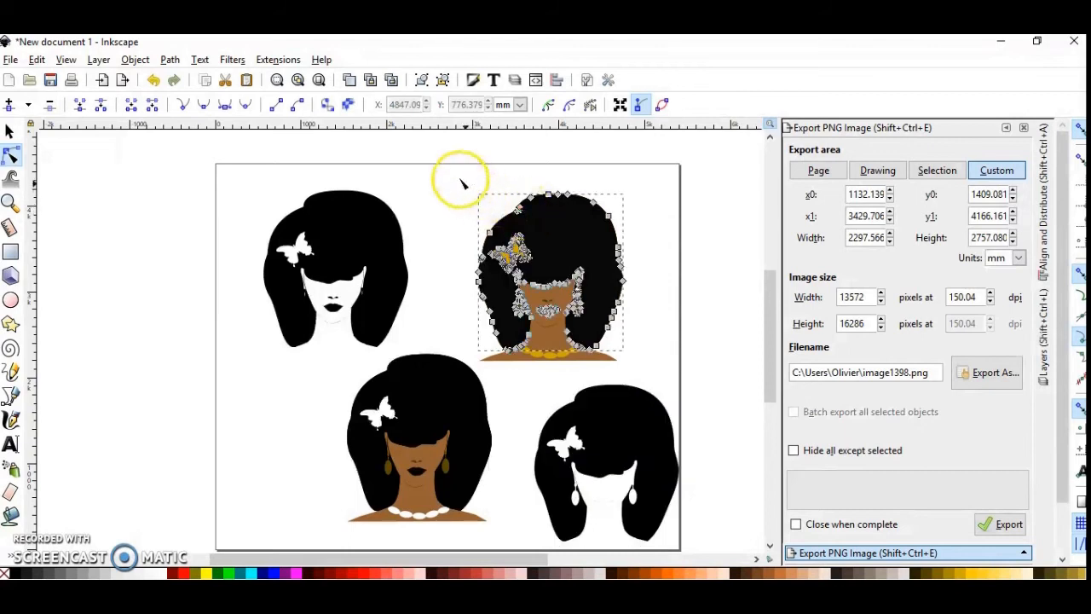
mouse_move(696, 389)
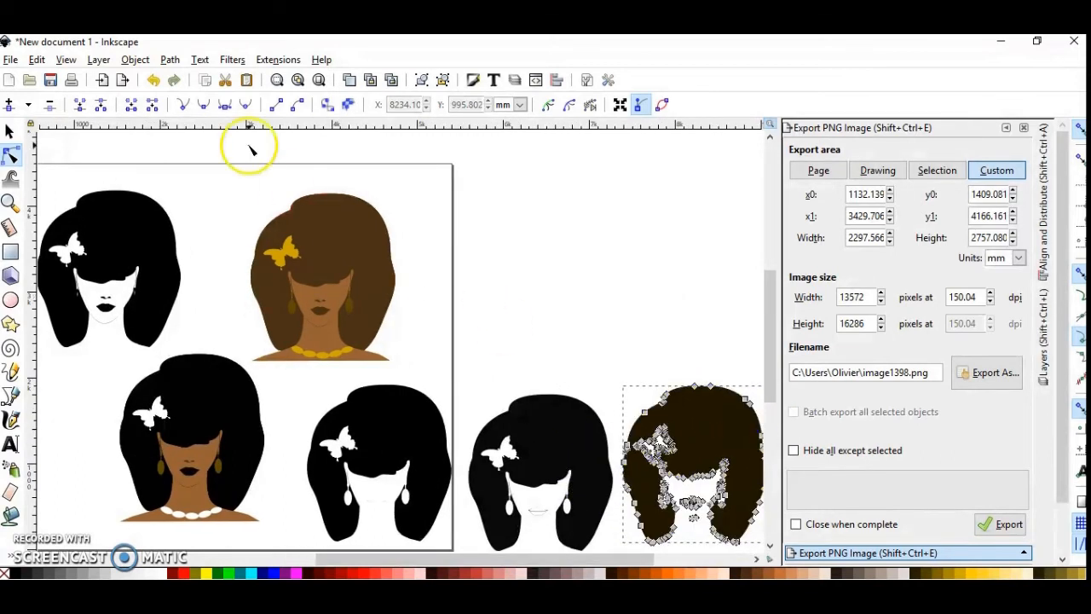
left_click(322, 273)
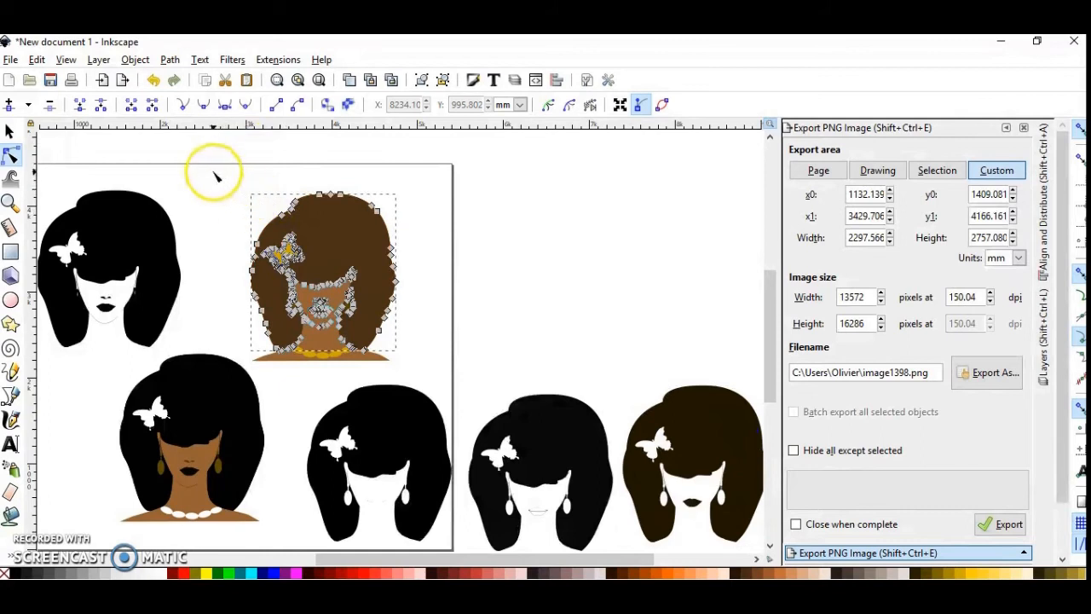
mouse_move(378, 242)
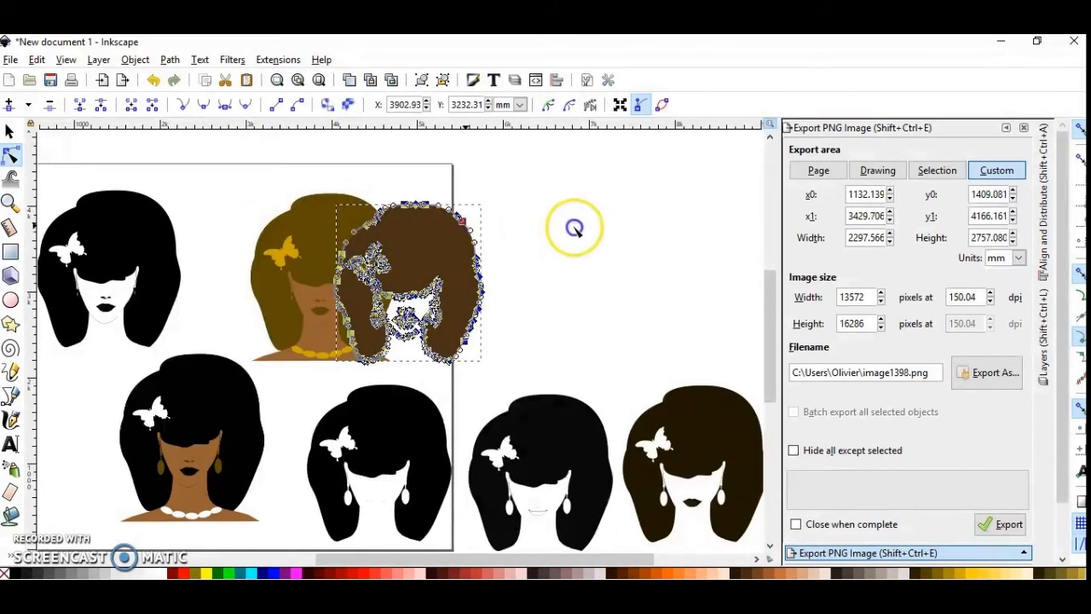
left_click_drag(409, 281, 503, 273)
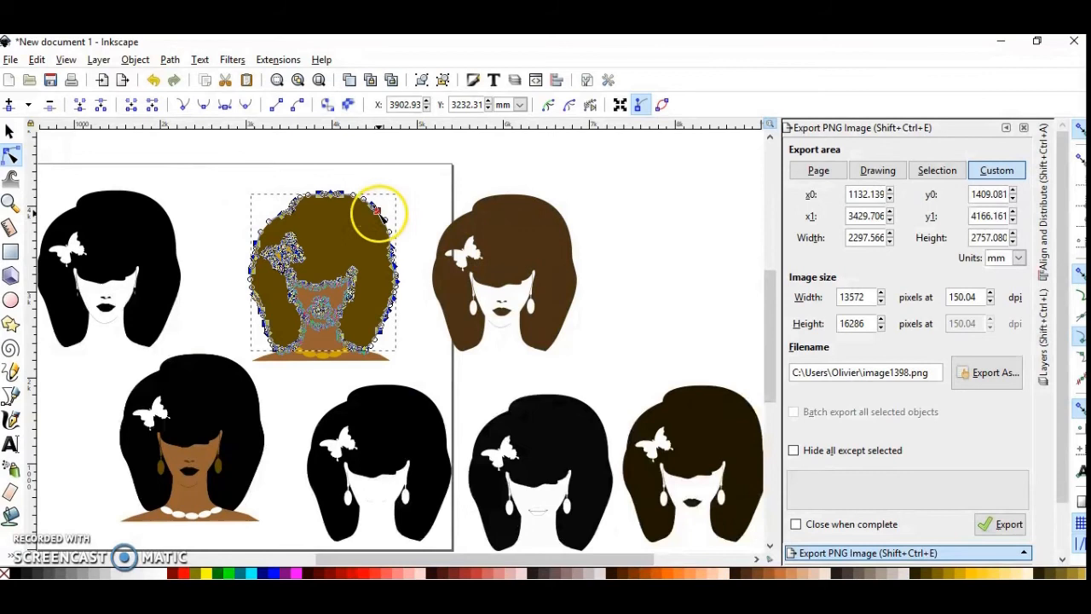
left_click_drag(323, 273, 640, 282)
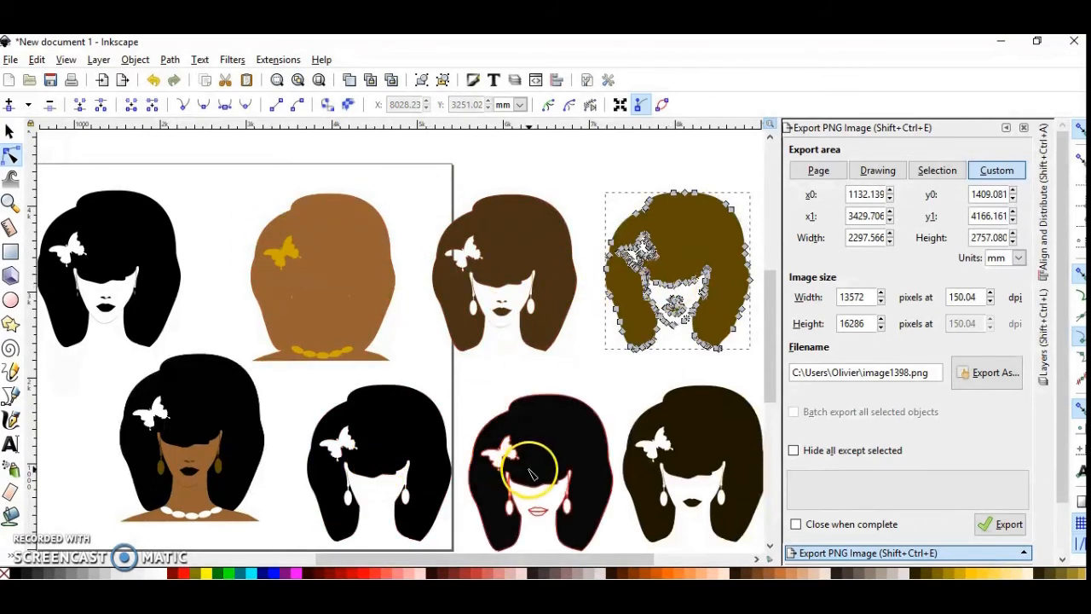
mouse_move(600, 208)
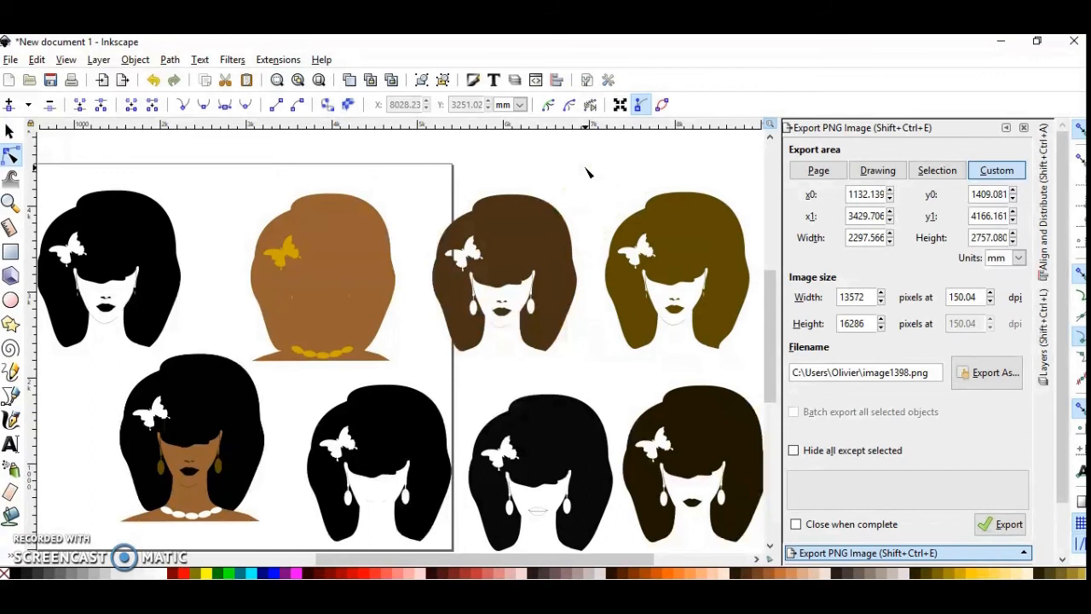
mouse_move(559, 394)
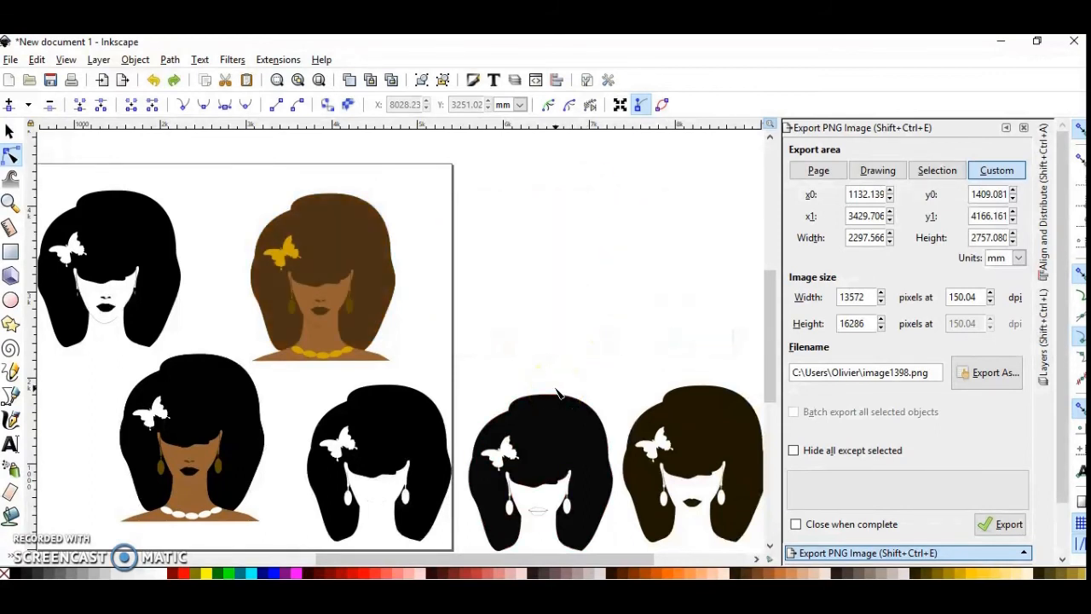
mouse_move(518, 394)
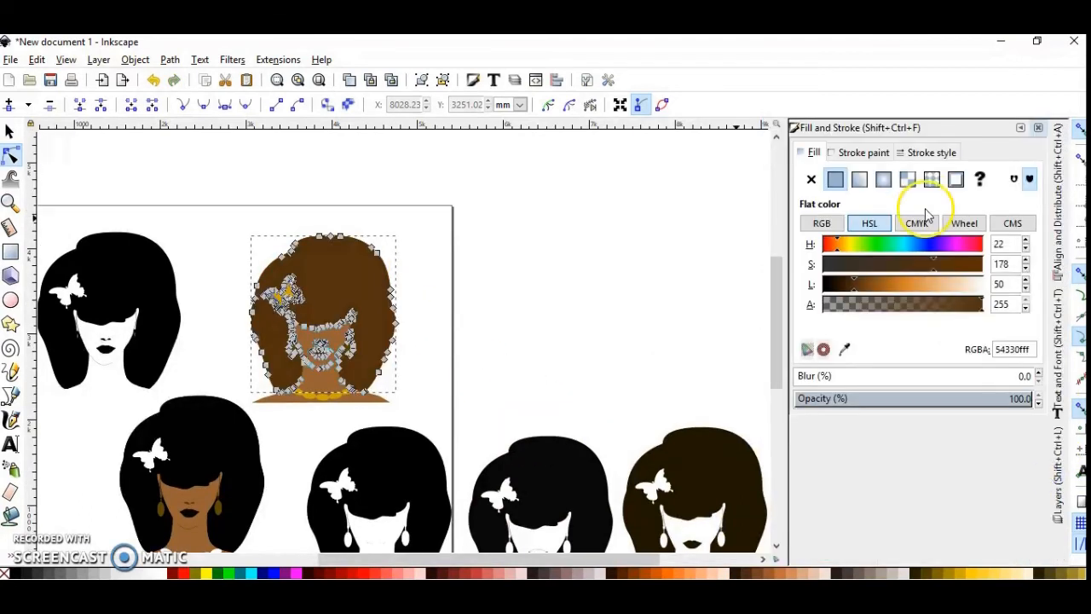
mouse_move(903, 298)
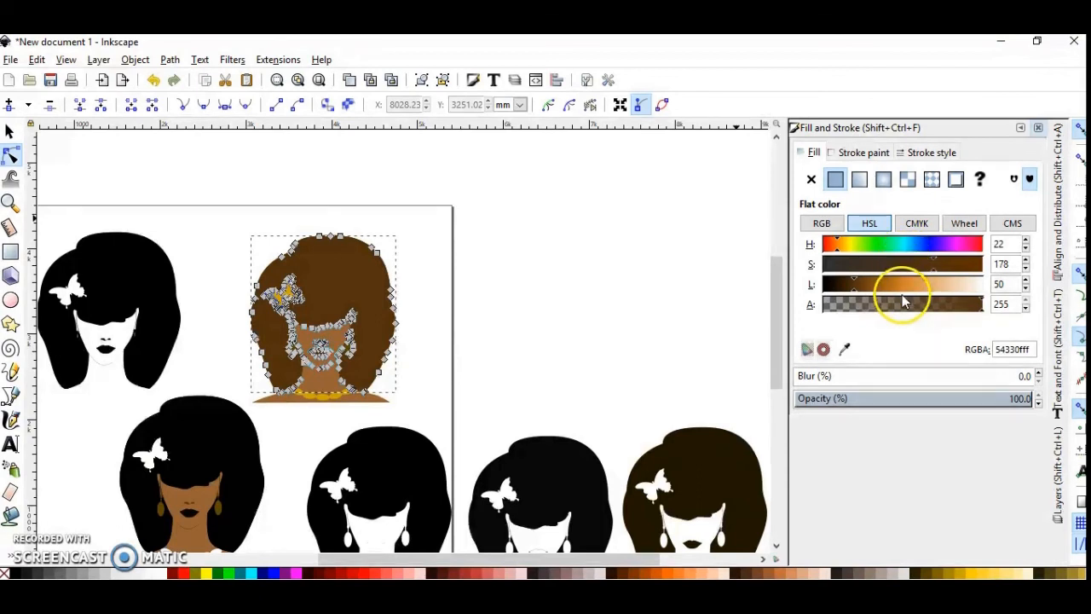
mouse_move(844, 350)
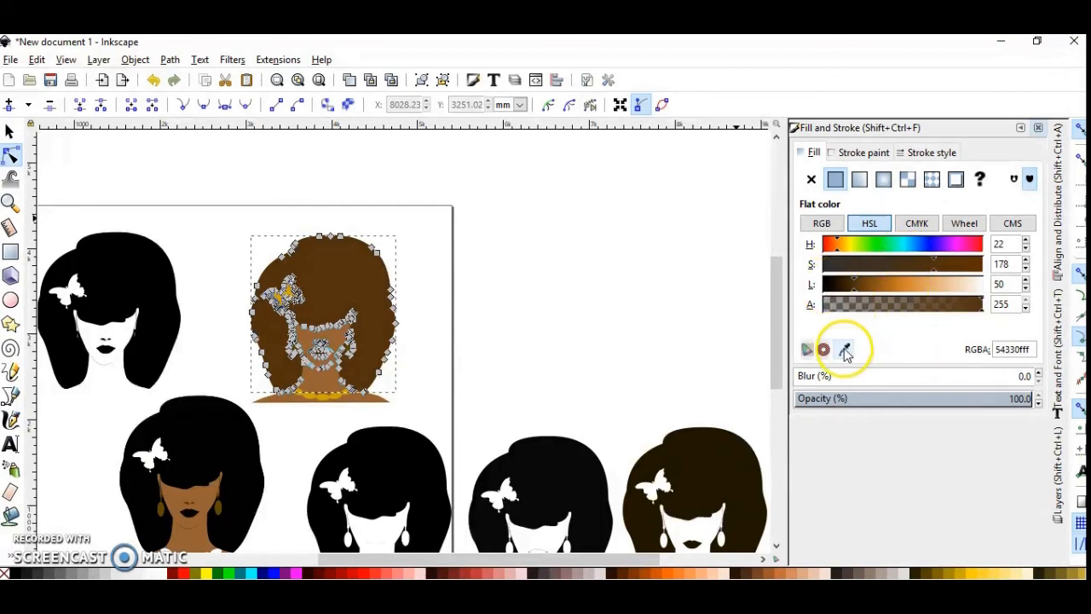
mouse_move(844, 349)
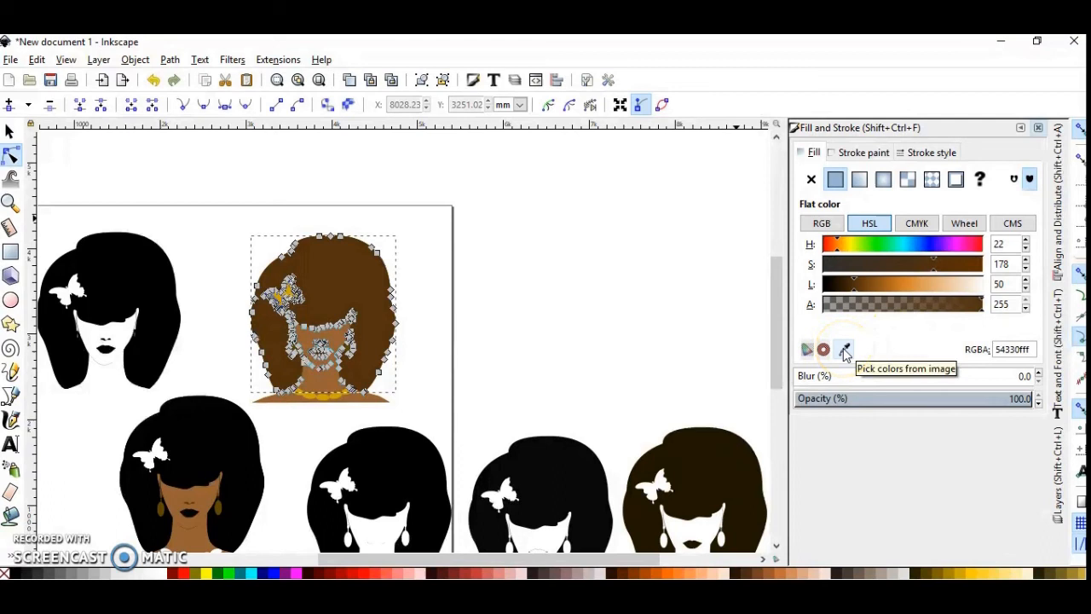
Pick black from the drawing with the Fill and Stroke dropper to recolour the brown layer
left_click(842, 349)
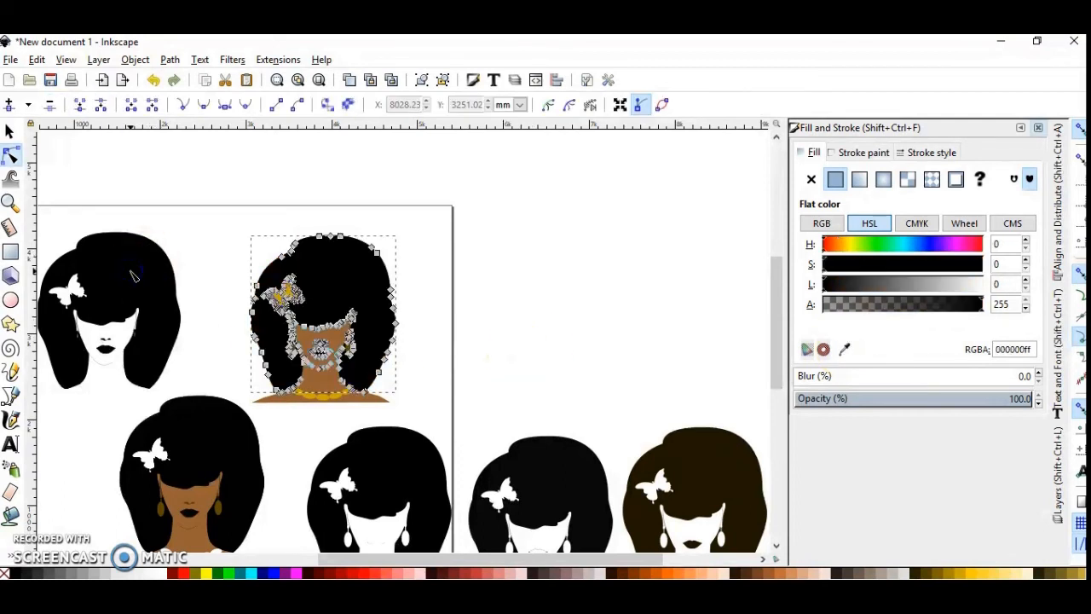
mouse_move(413, 368)
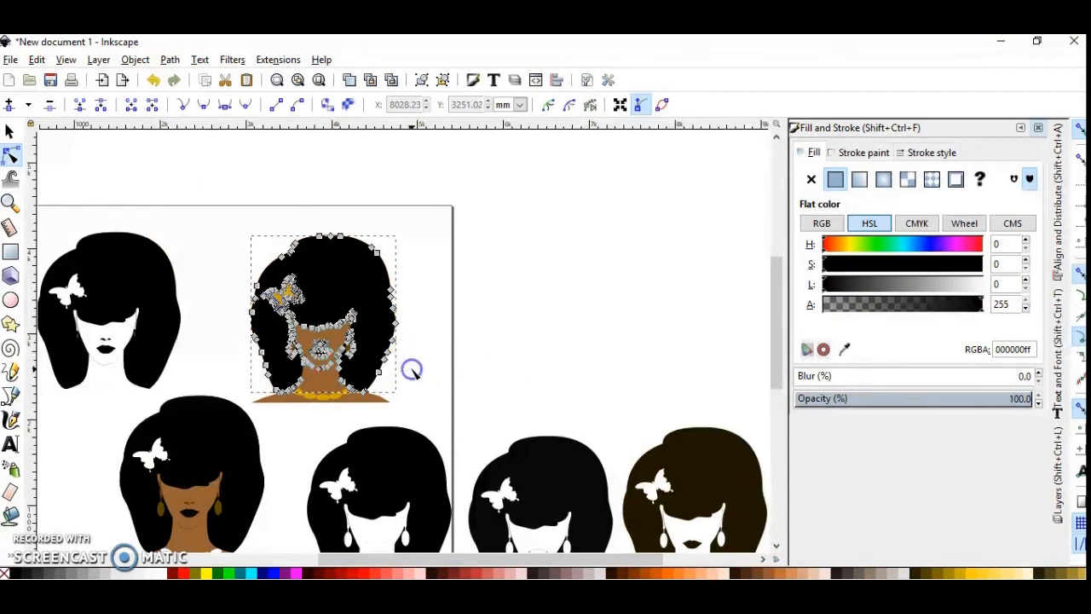
left_click(379, 400)
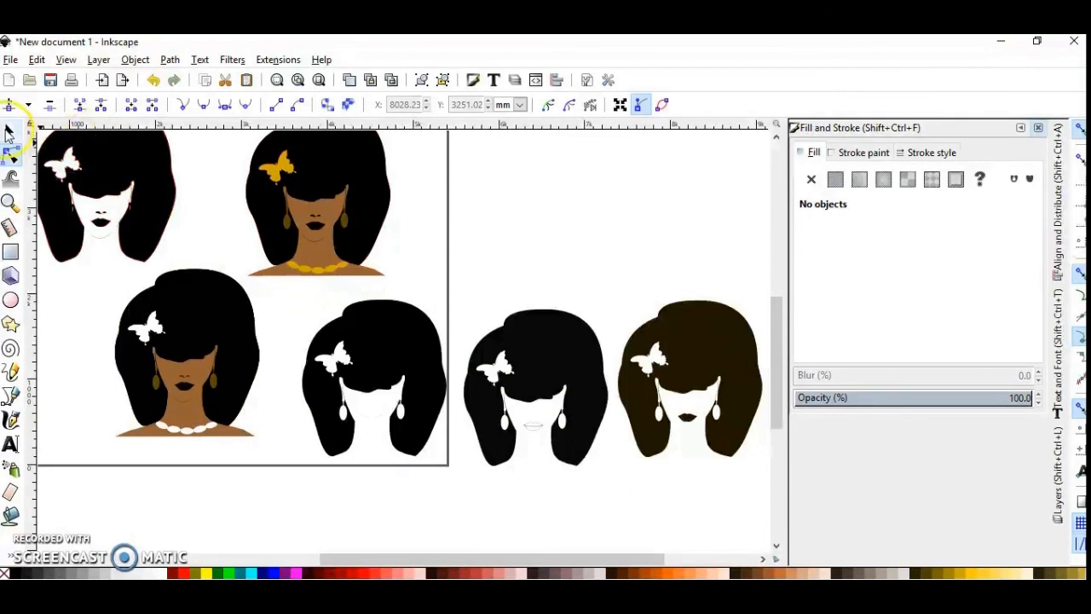
Select the two black and one dark-brown silhouettes right of the page and delete them
left_click(327, 362)
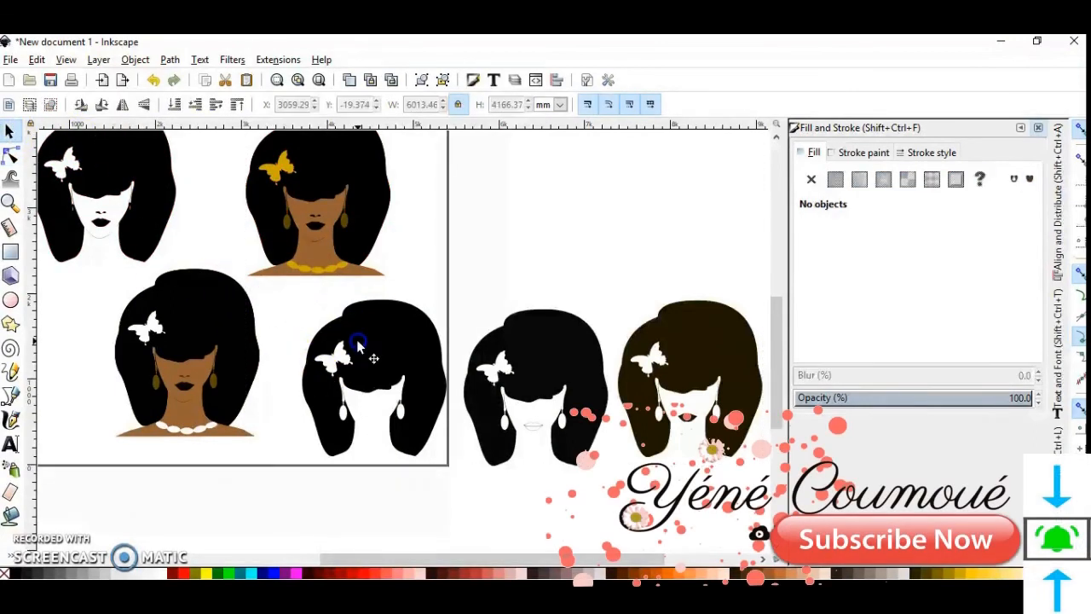
left_click(371, 375)
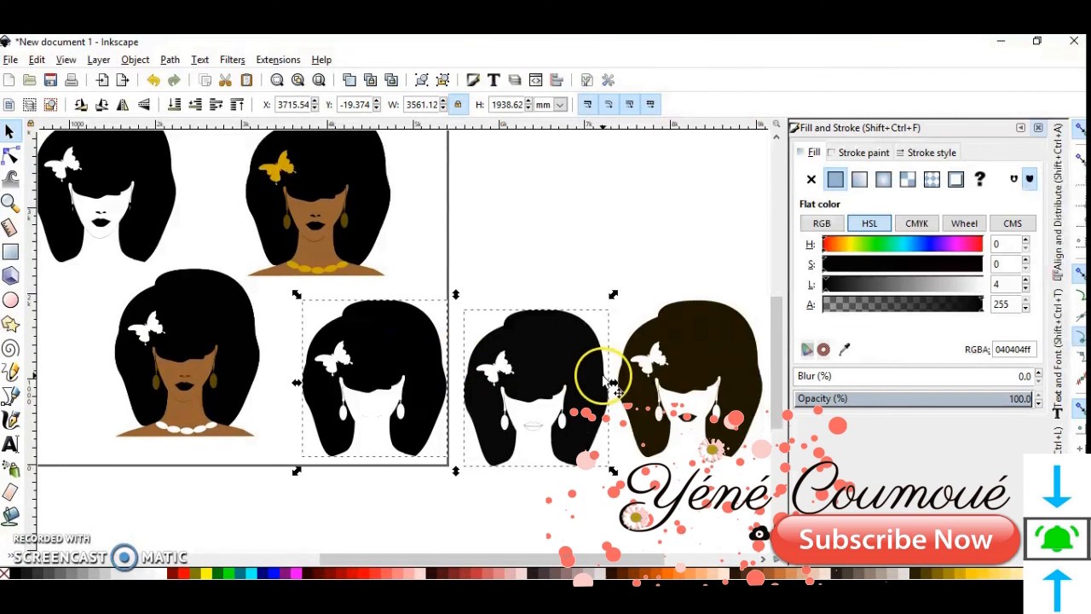
left_click(691, 358)
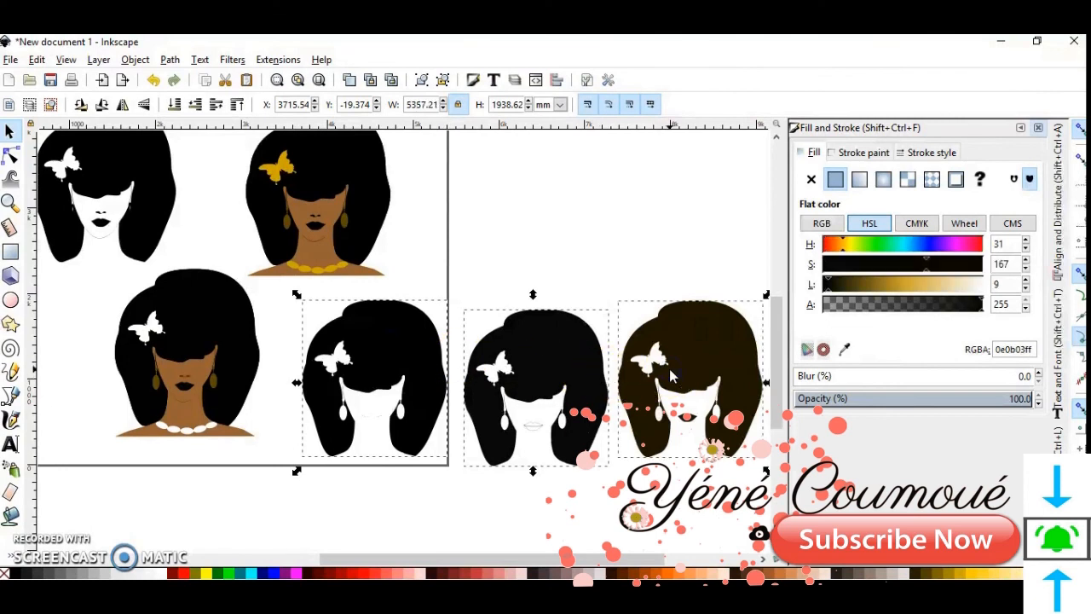
key("Delete")
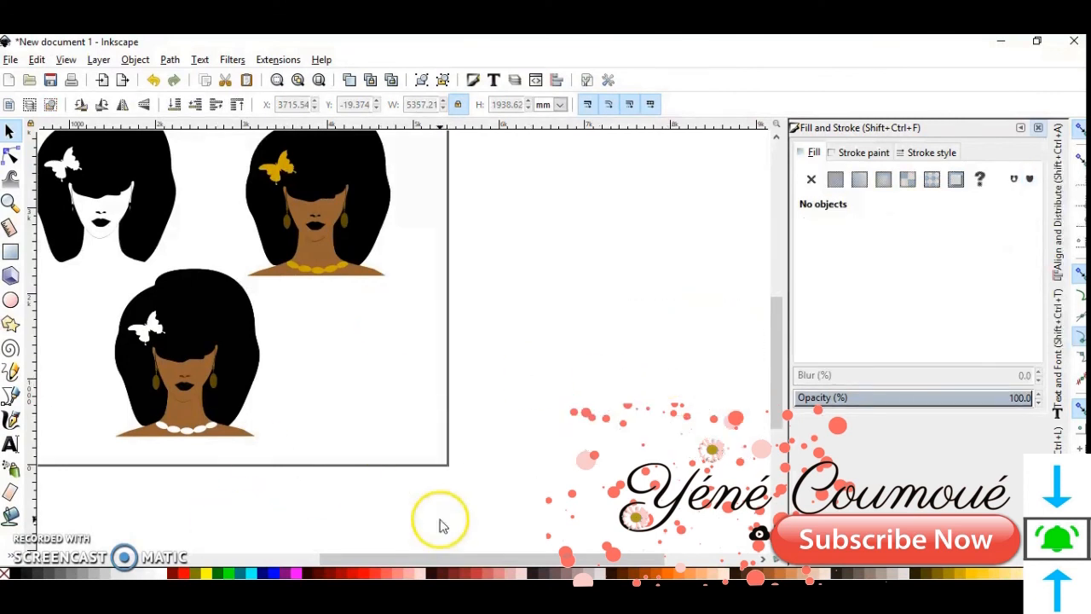